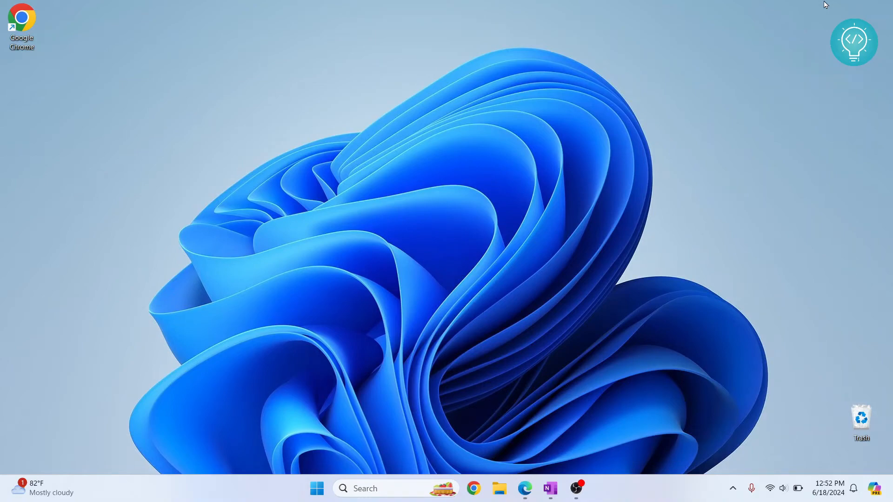
Launch Visual Studio Code from the Start search so its Welcome page appears.
text(vi)
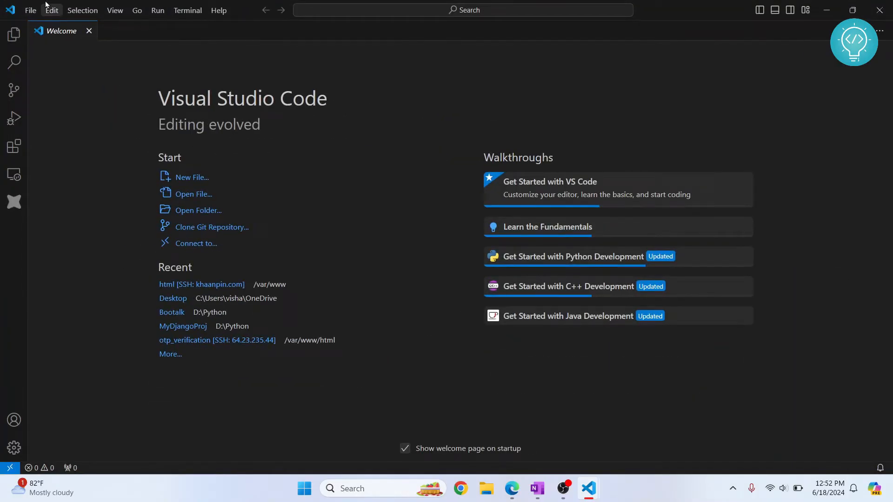
Create a MyDjangoProject folder on the Desktop and open it as the workspace.
click(30, 10)
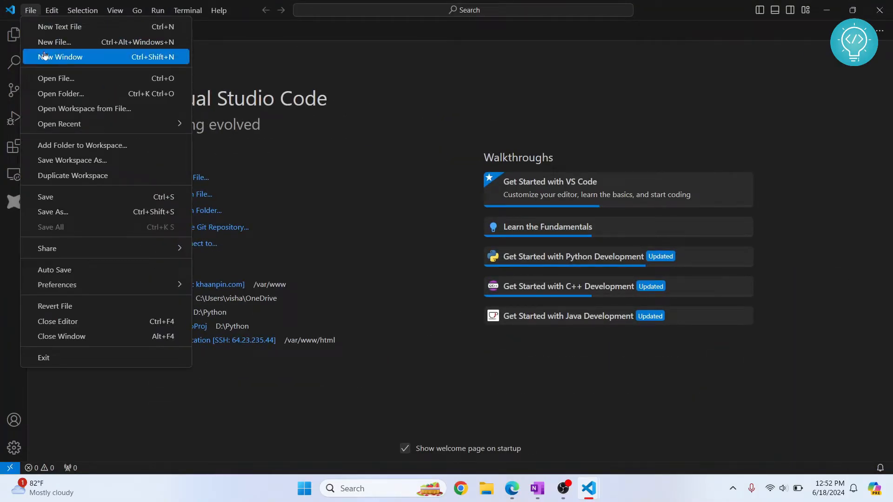
mouse_move(78, 93)
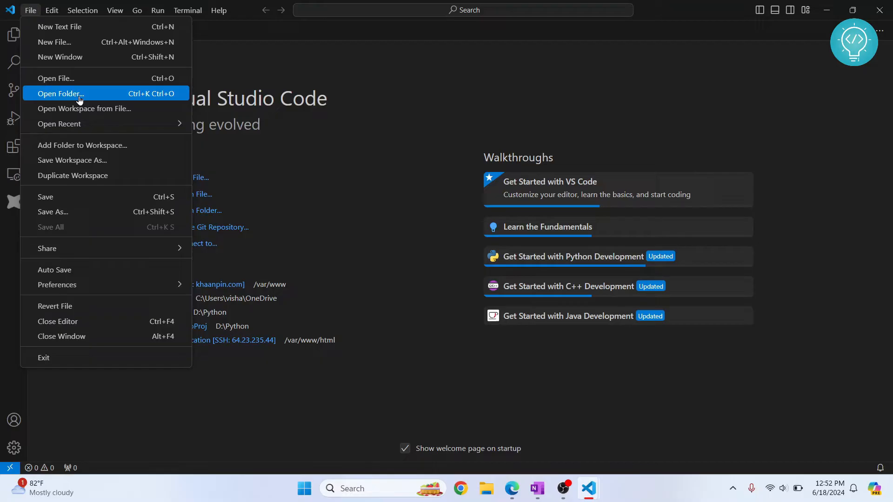
click(60, 93)
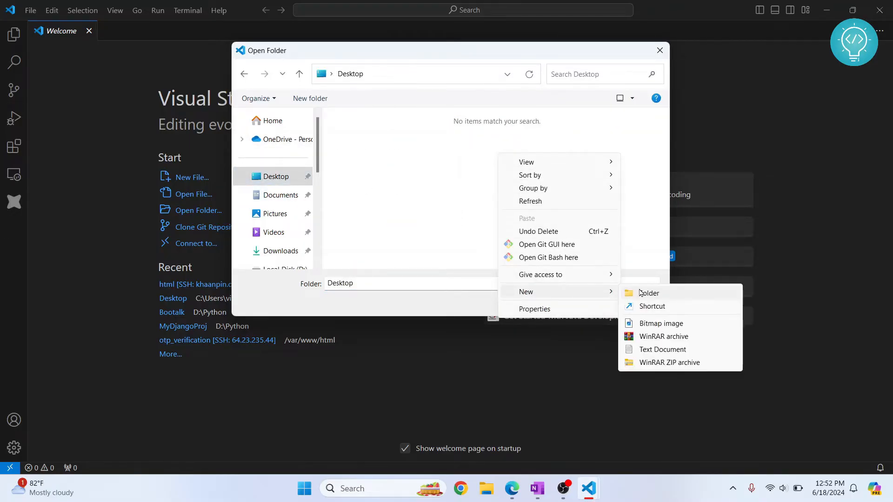
click(648, 293)
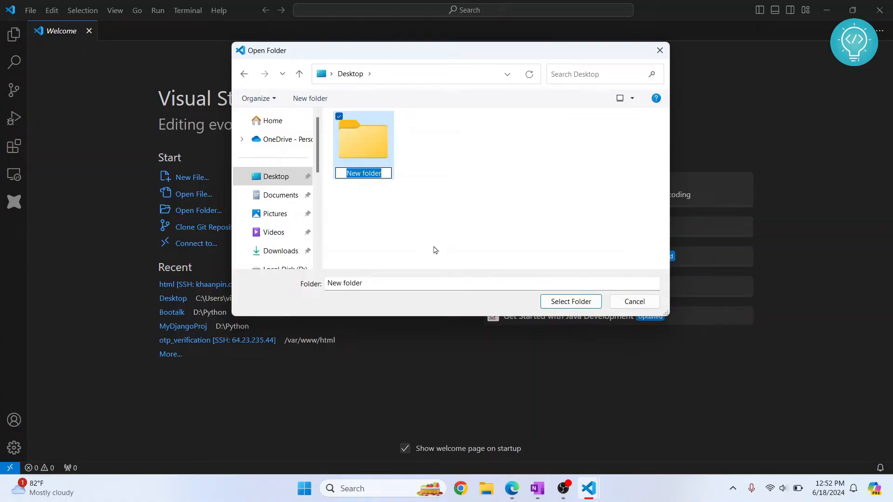
text(MyDjangoProject)
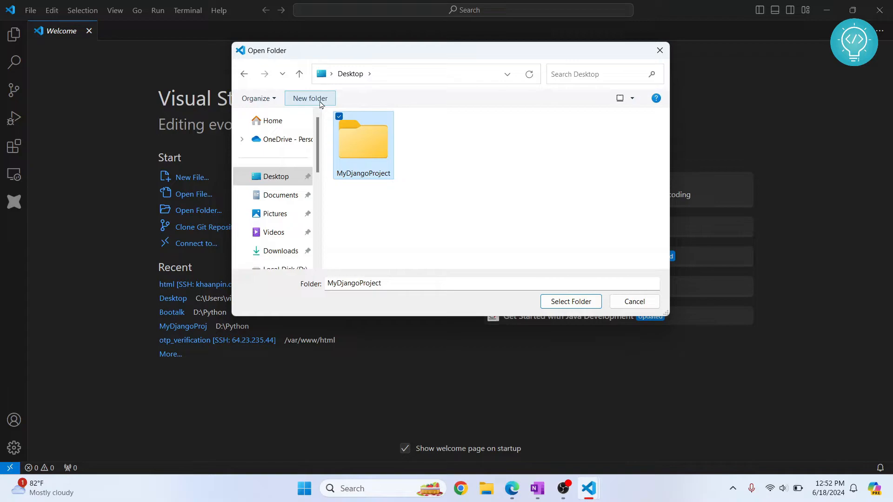
mouse_move(571, 276)
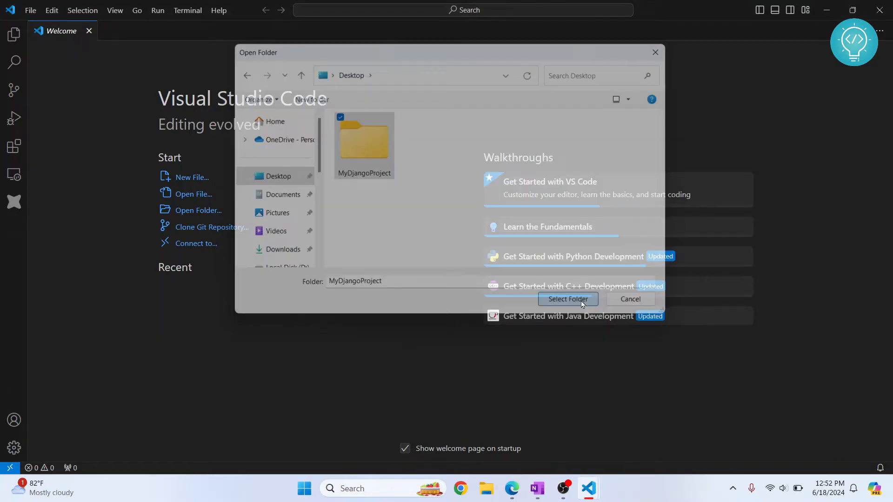
click(567, 298)
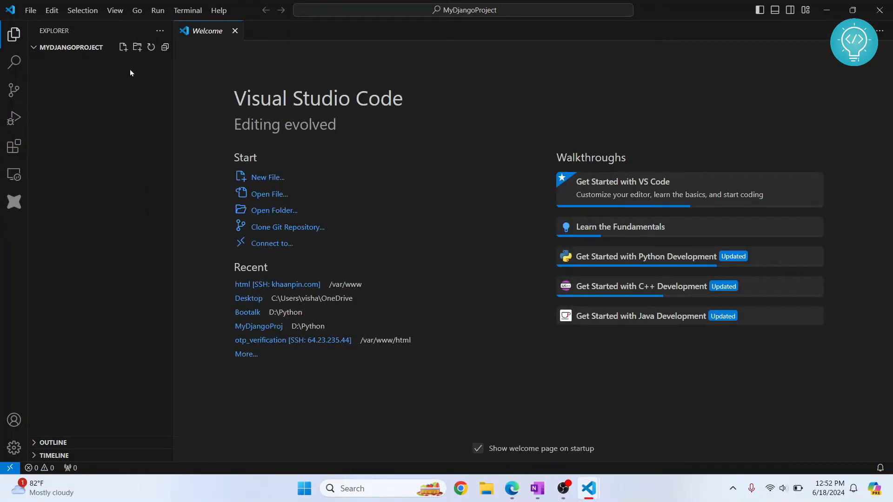
mouse_move(120, 96)
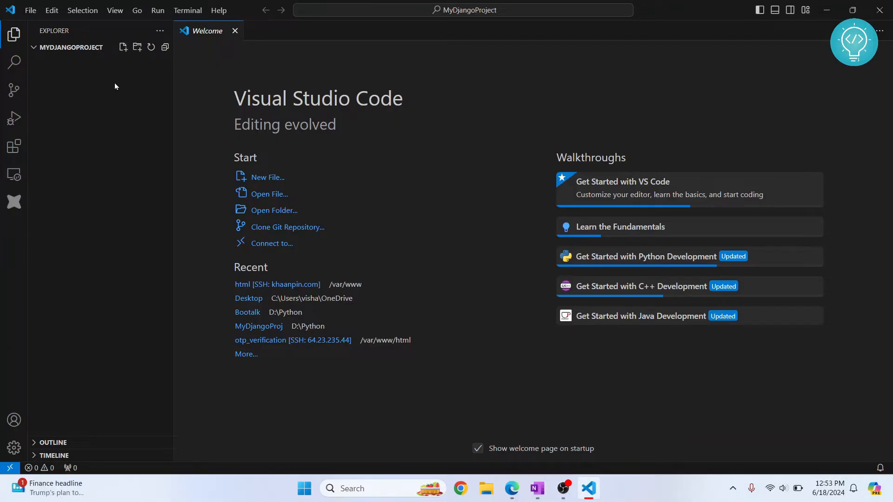
mouse_move(135, 189)
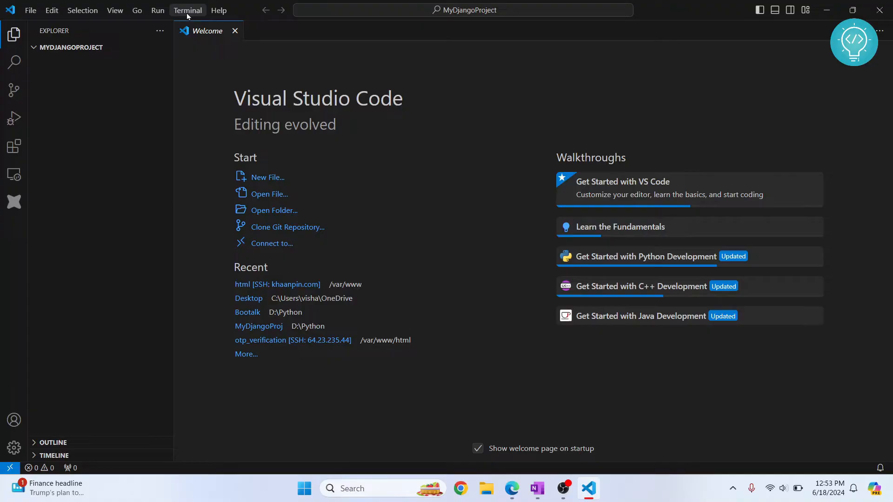
In a new terminal, run python -m venv .venv to create the virtual environment.
click(187, 10)
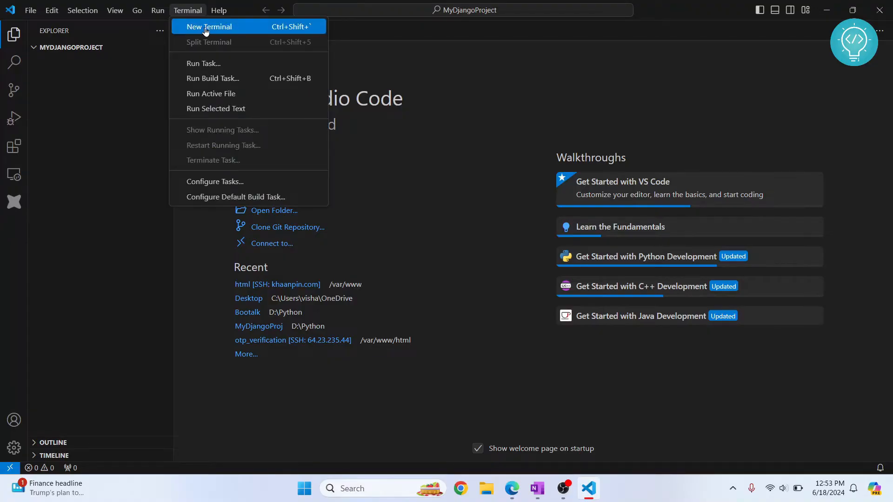
click(209, 26)
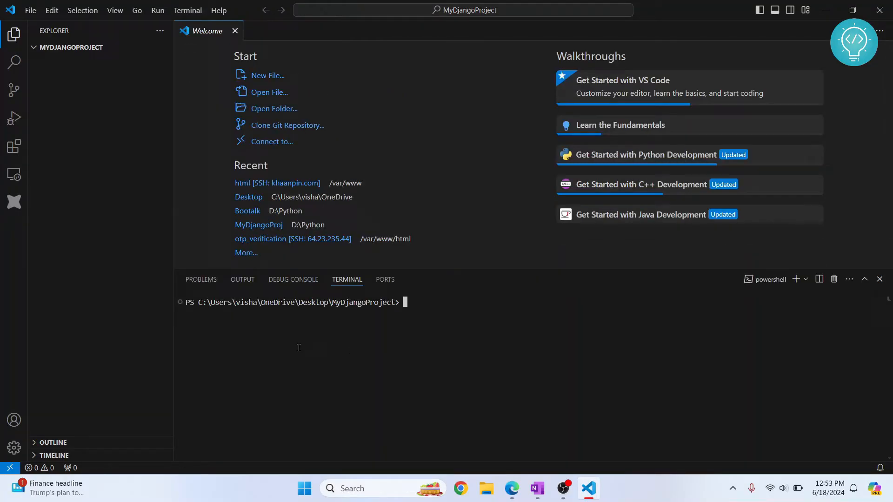
mouse_move(411, 337)
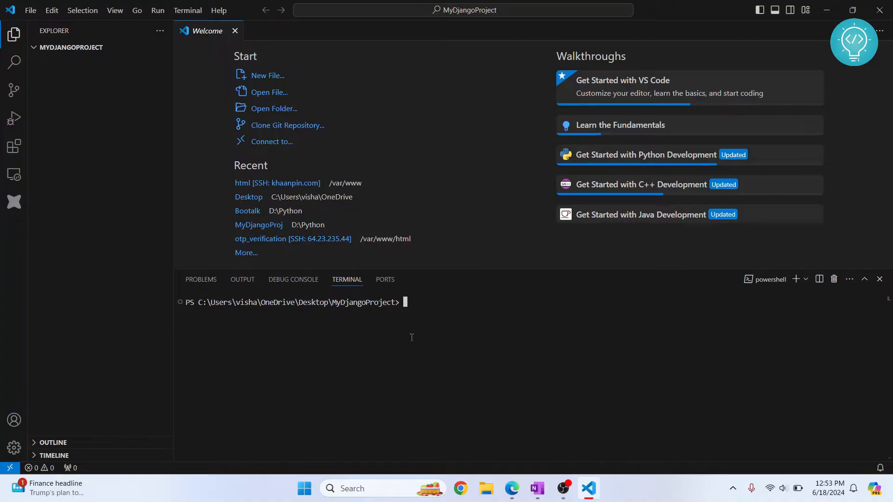
text(python -m)
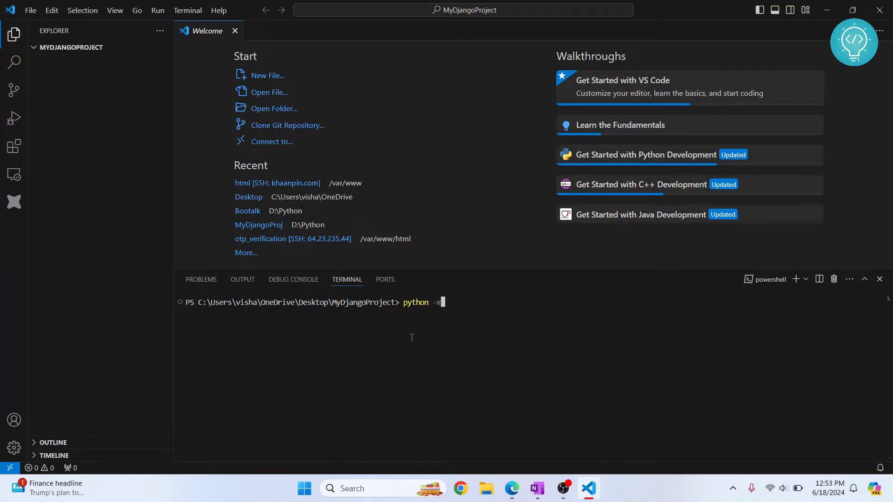
text(venv)
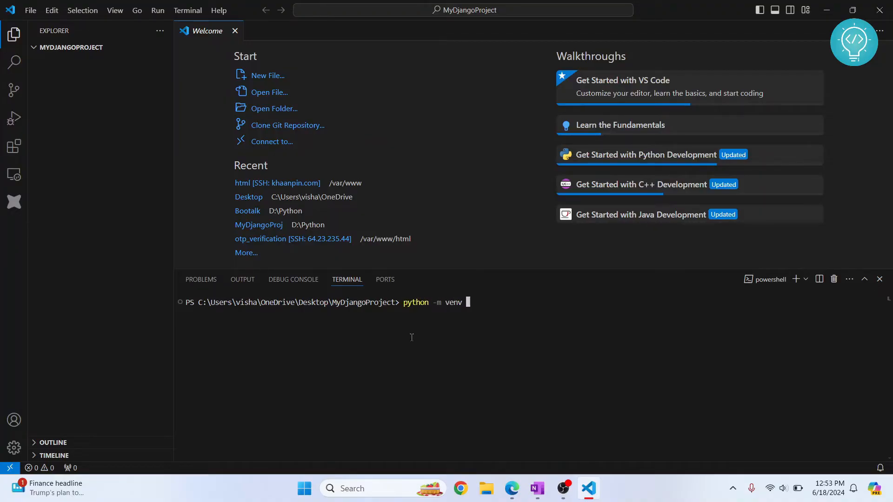
mouse_move(519, 299)
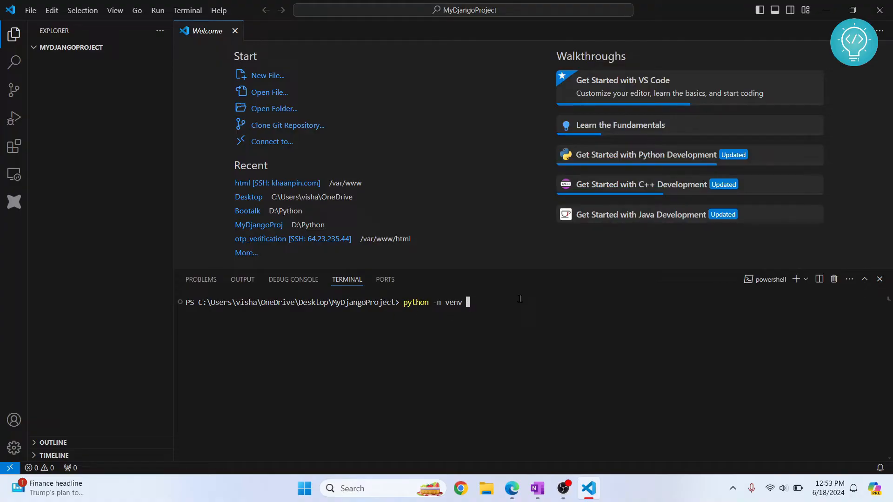
text(.venv)
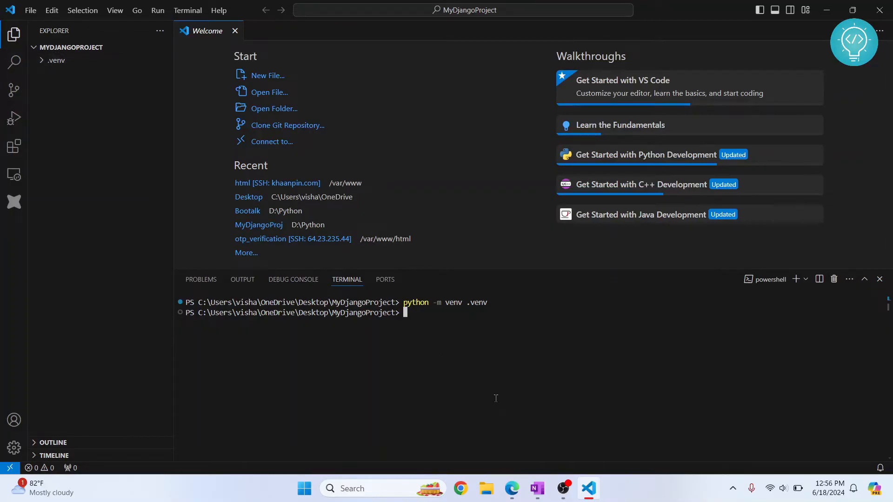
Activate the environment with .\.venv\Scripts\Activate and begin installing Django with pip.
text(.v)
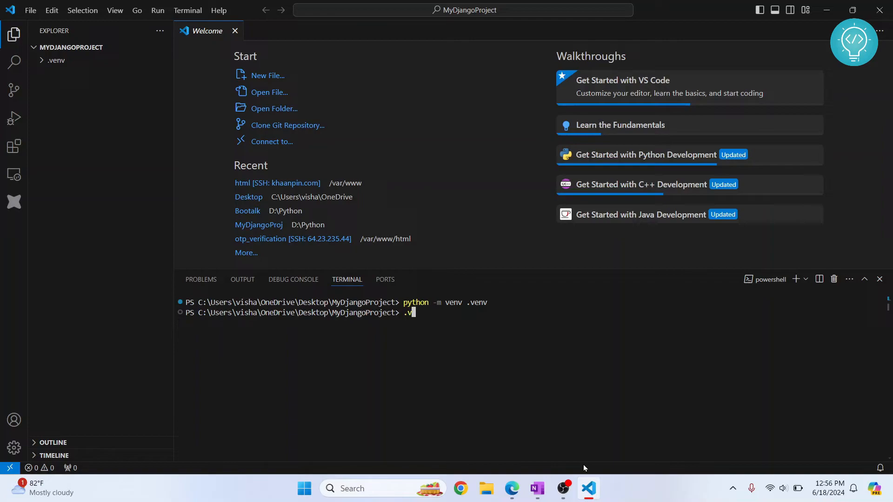
text(en)
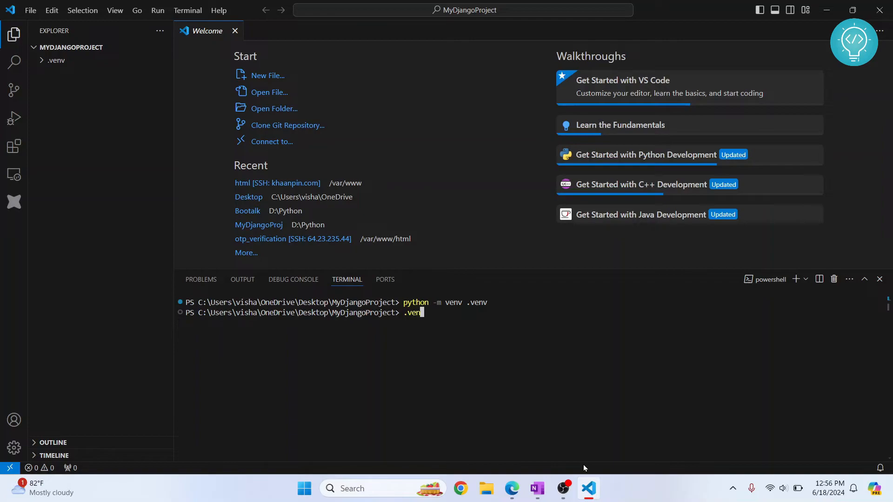
text(v)
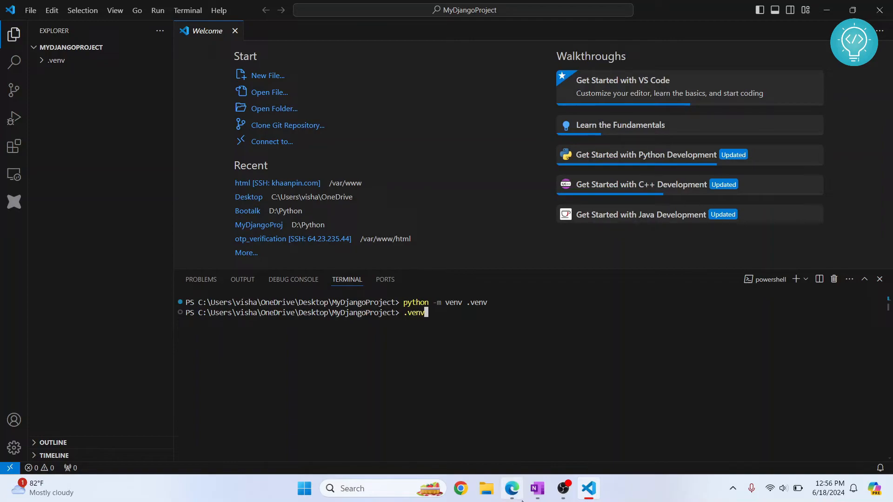
text(\)
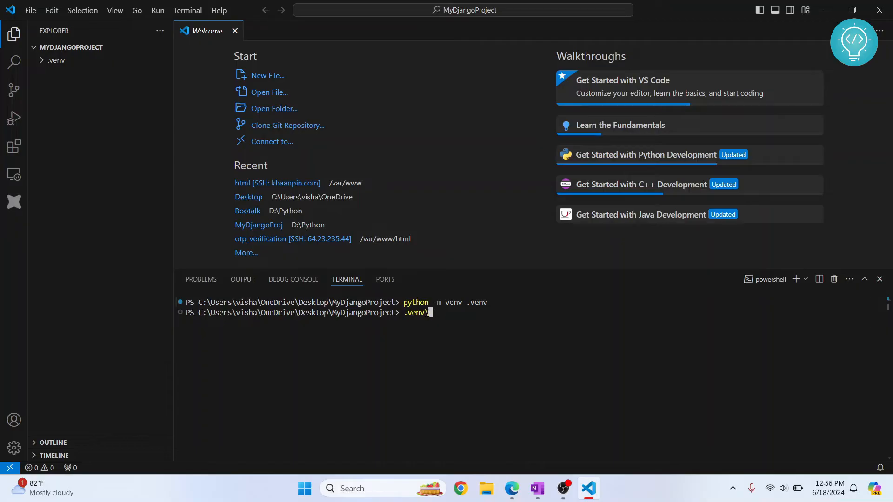
mouse_move(453, 312)
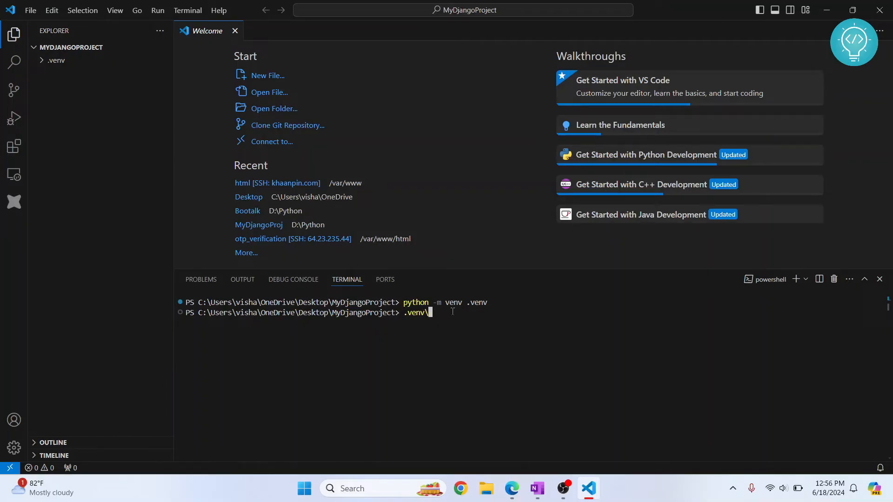
text(S)
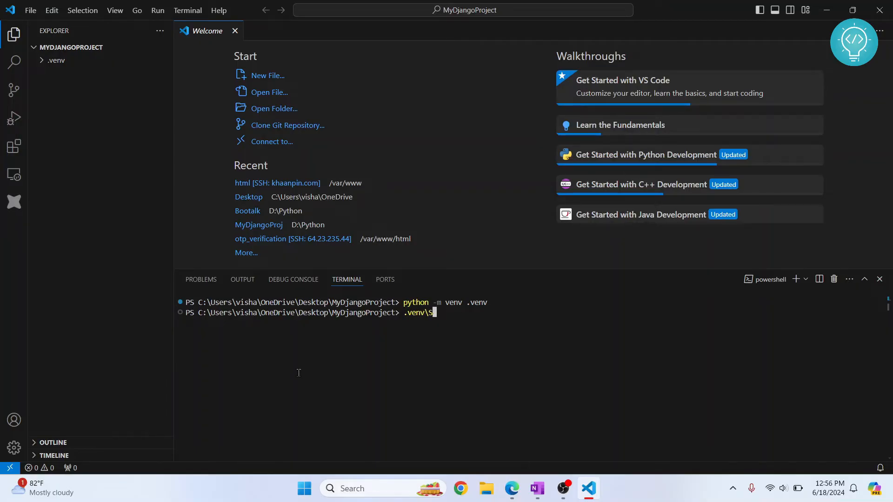
text(cripts\Ac)
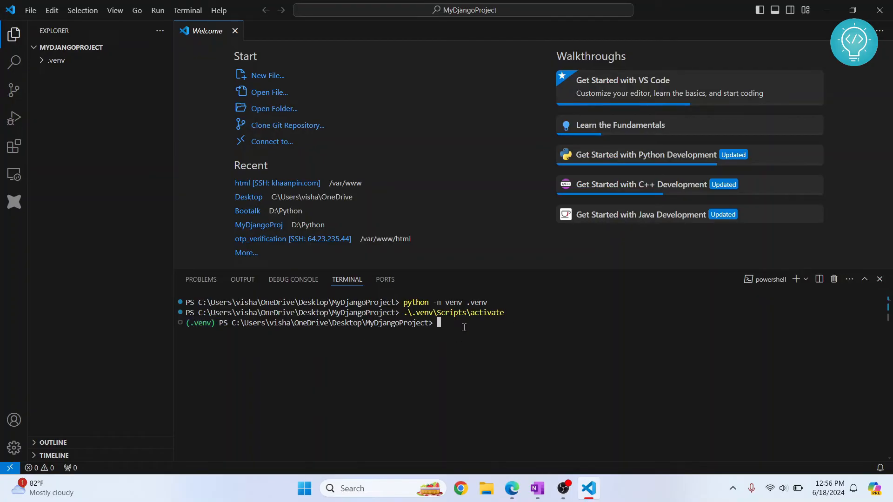
text(pip install django)
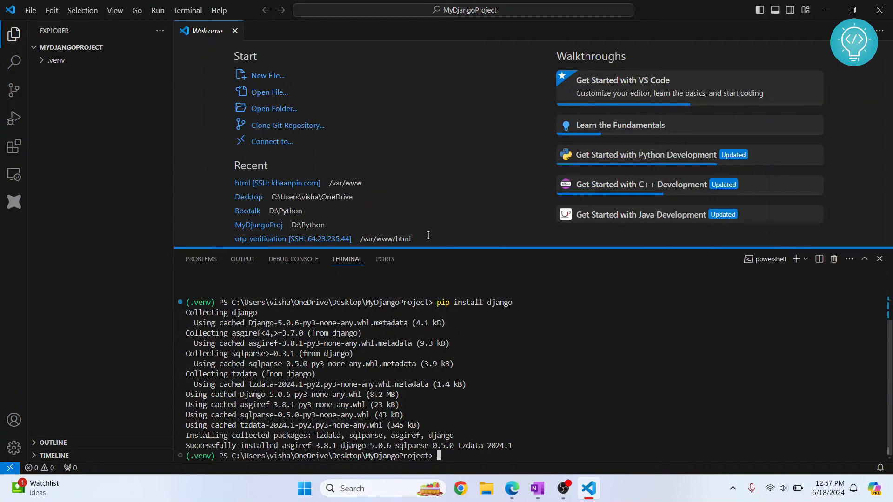
Run django-admin startproject mydjangoproject . to create the project with manage.py.
text(django-admin s)
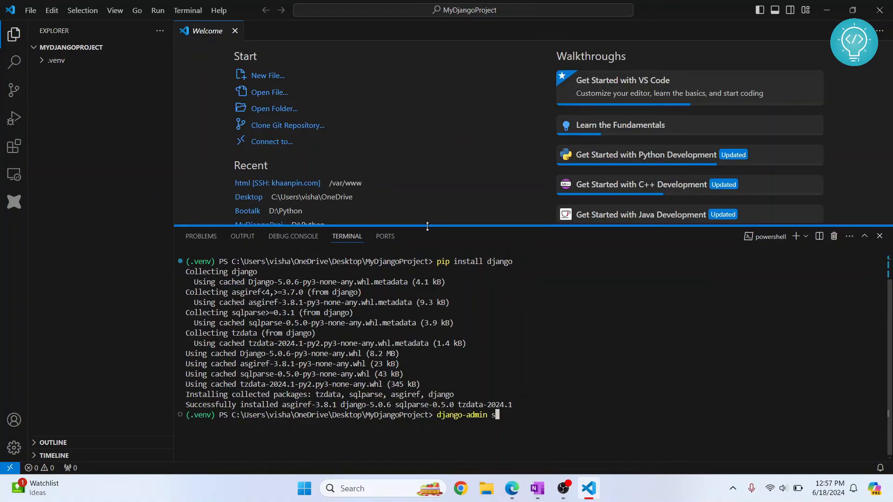
text(tartprojet)
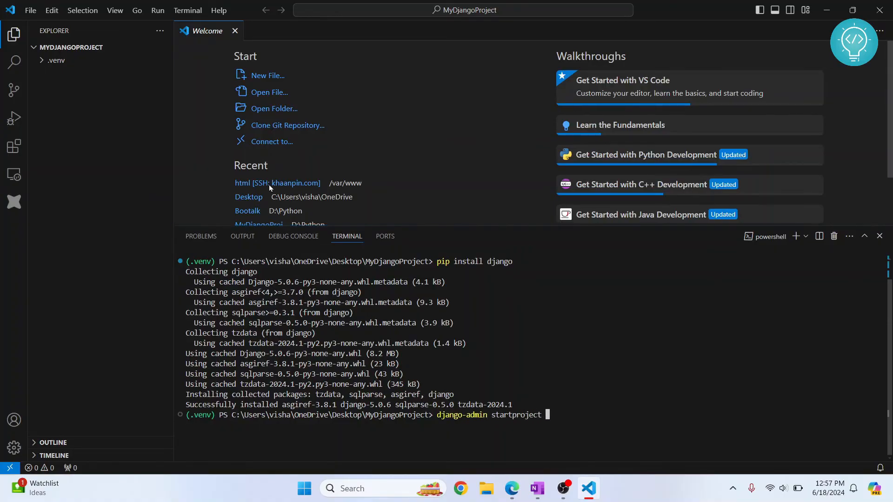
text(mydjan)
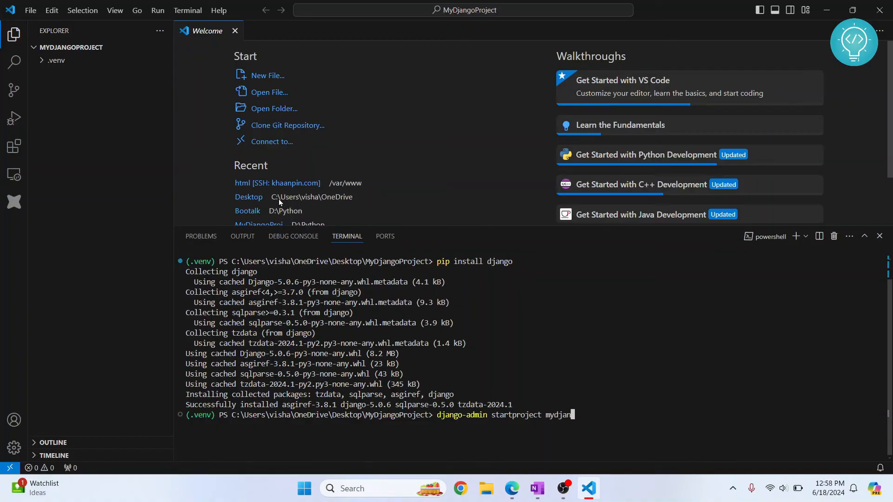
text(goproject .)
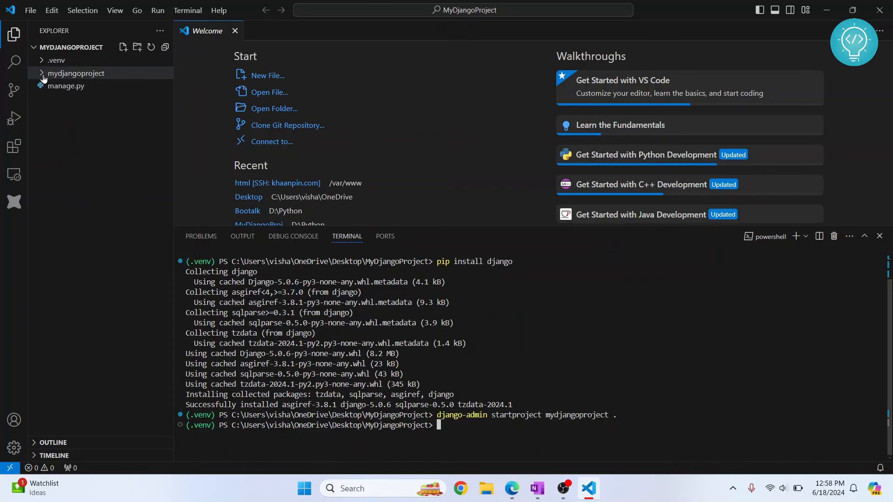
Inspect the mydjangoproject folder and start the dev server with python manage.py runserver.
click(75, 72)
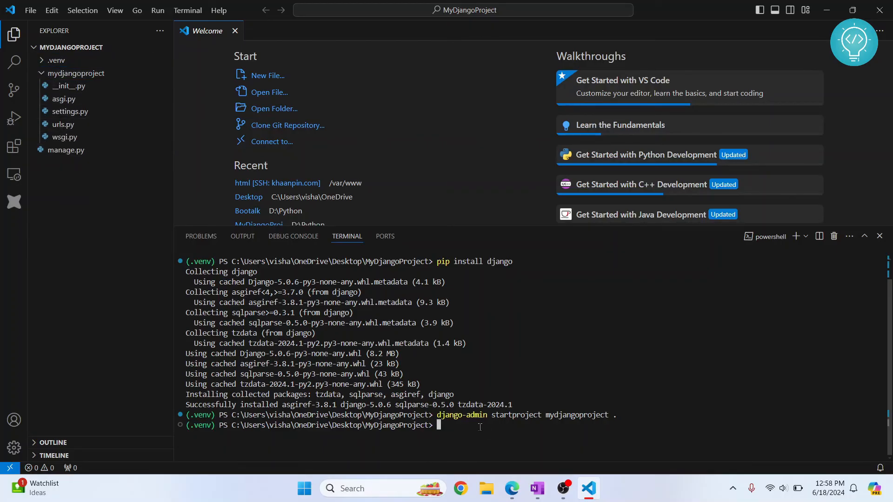
text(python)
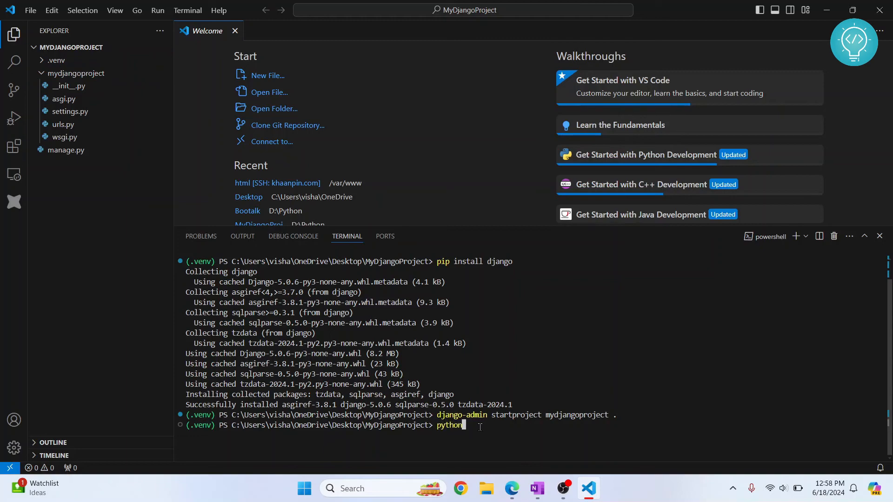
text(manage)
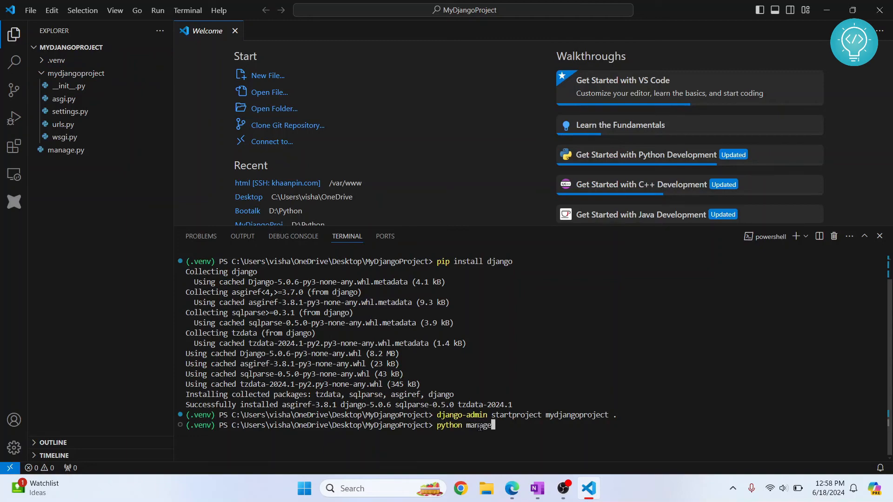
text(.py runserver)
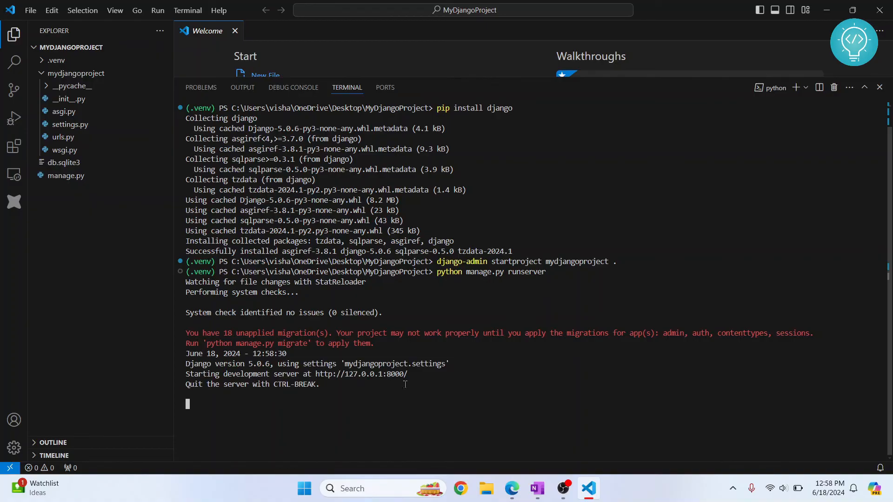
mouse_move(361, 374)
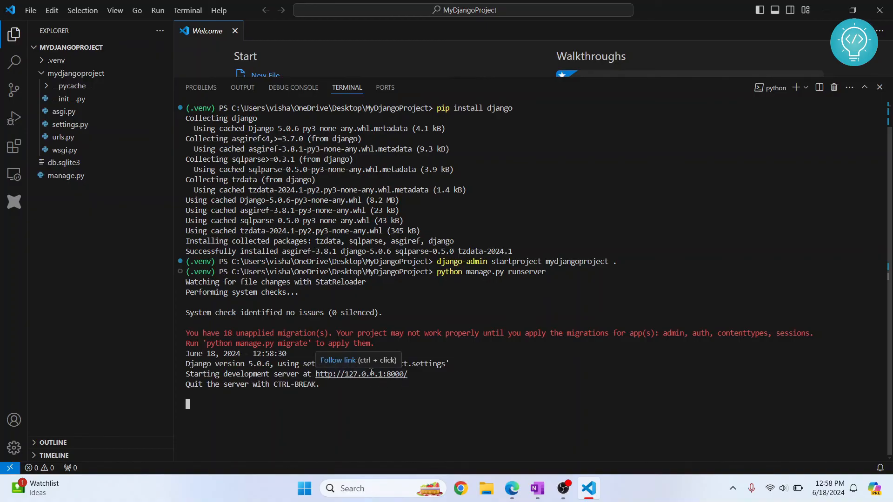
click(361, 374)
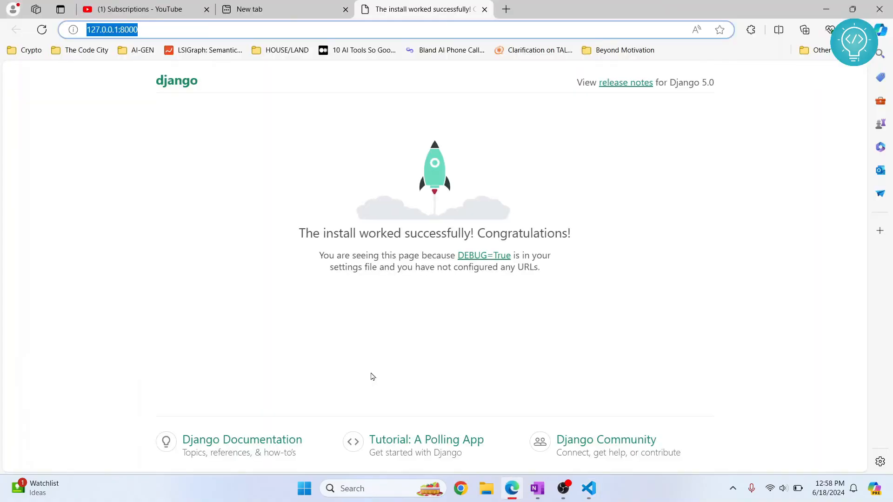
mouse_move(125, 204)
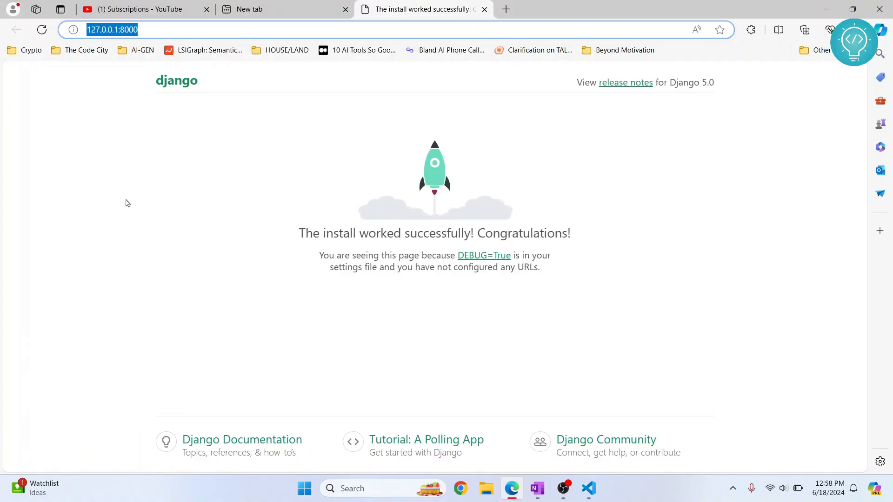
mouse_move(442, 279)
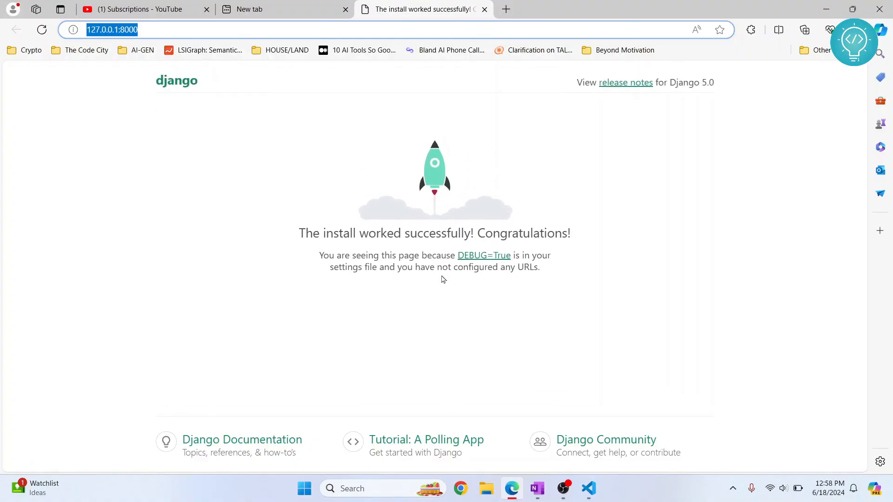